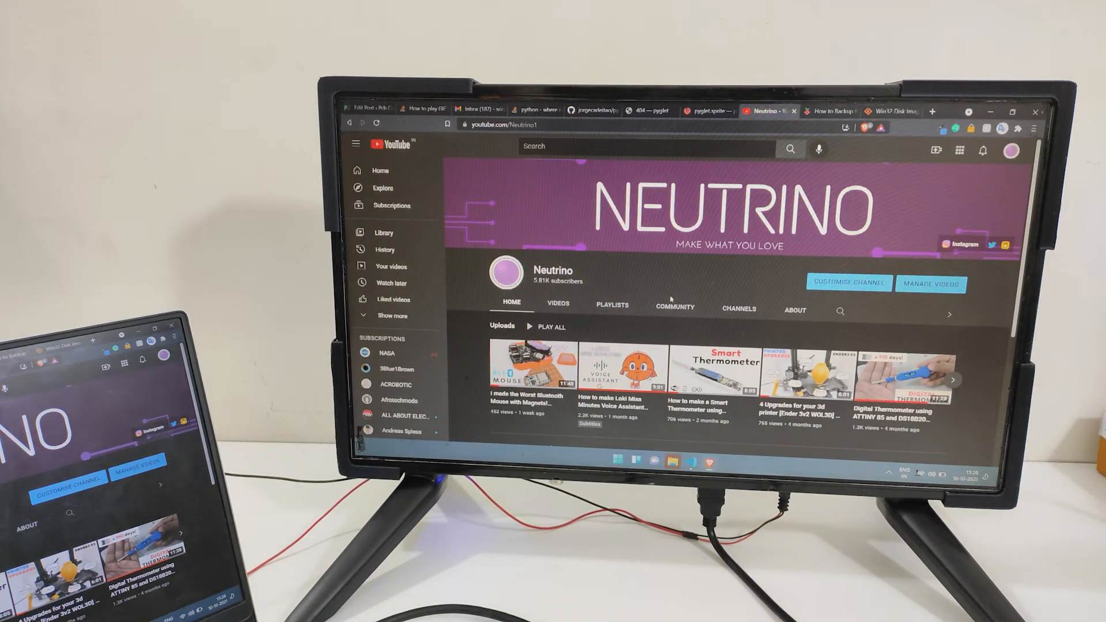
- Scroll the Neutrino channel home page down to its Popular uploads row and Shorts section
click(603, 366)
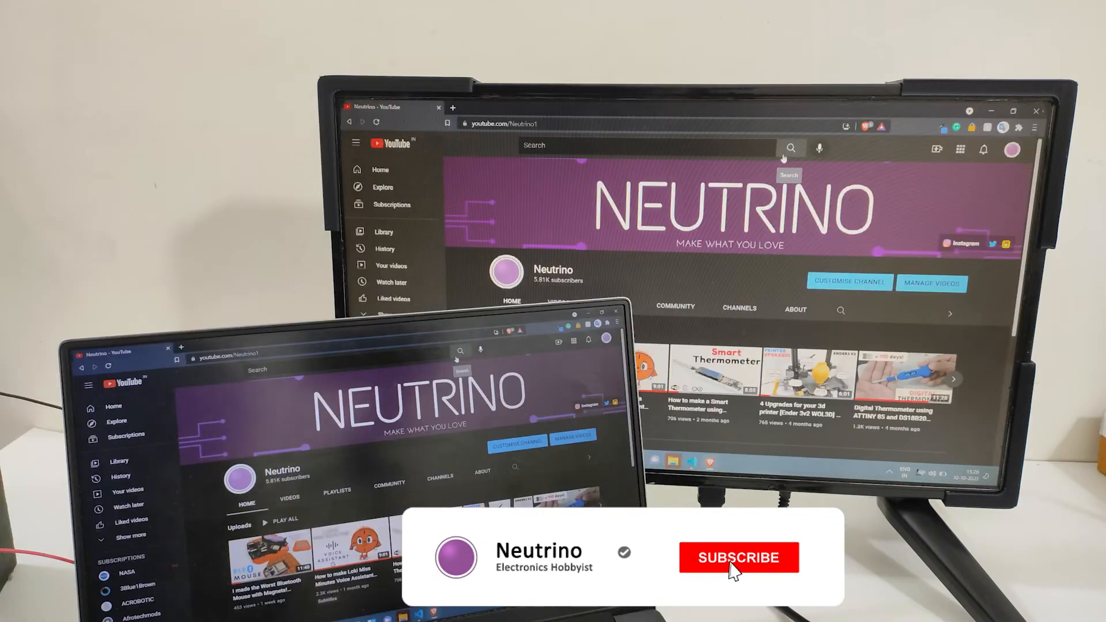
click(738, 558)
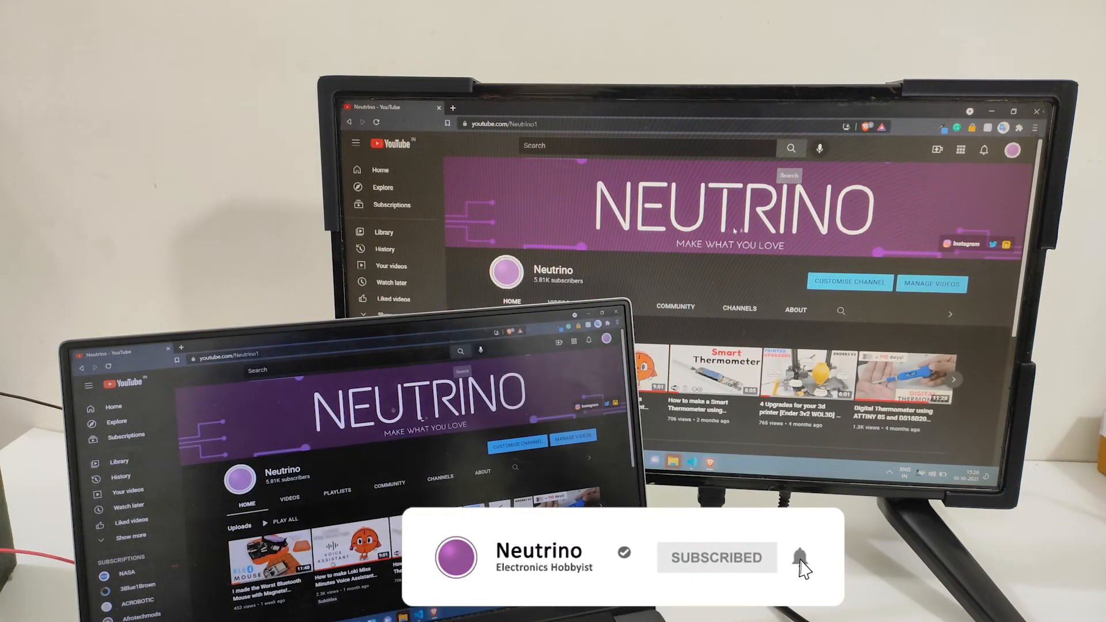
scroll(down, 3)
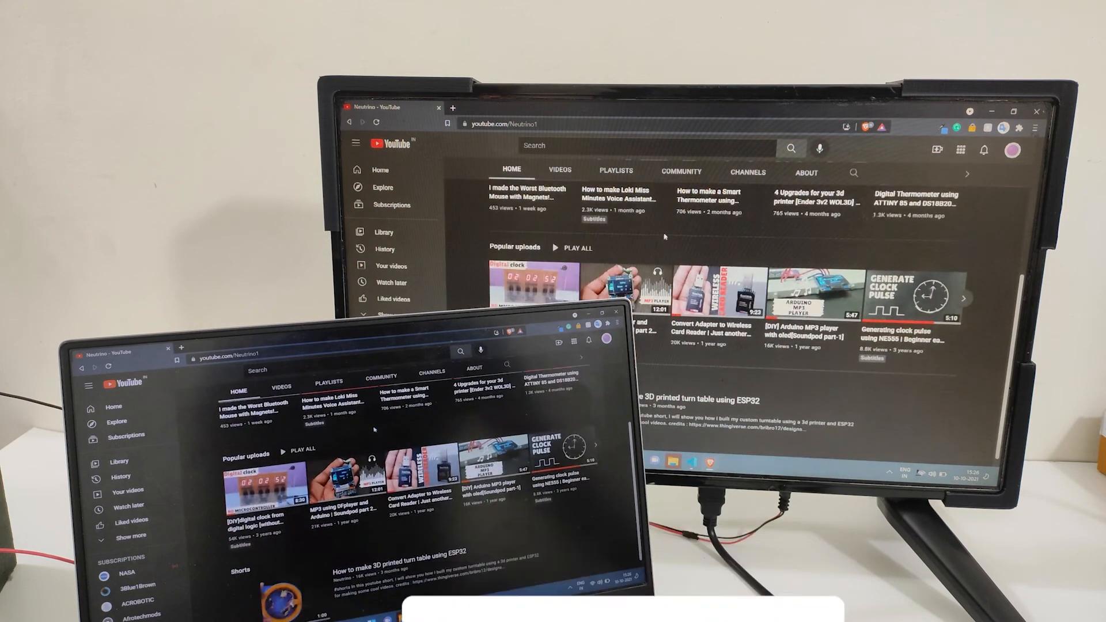